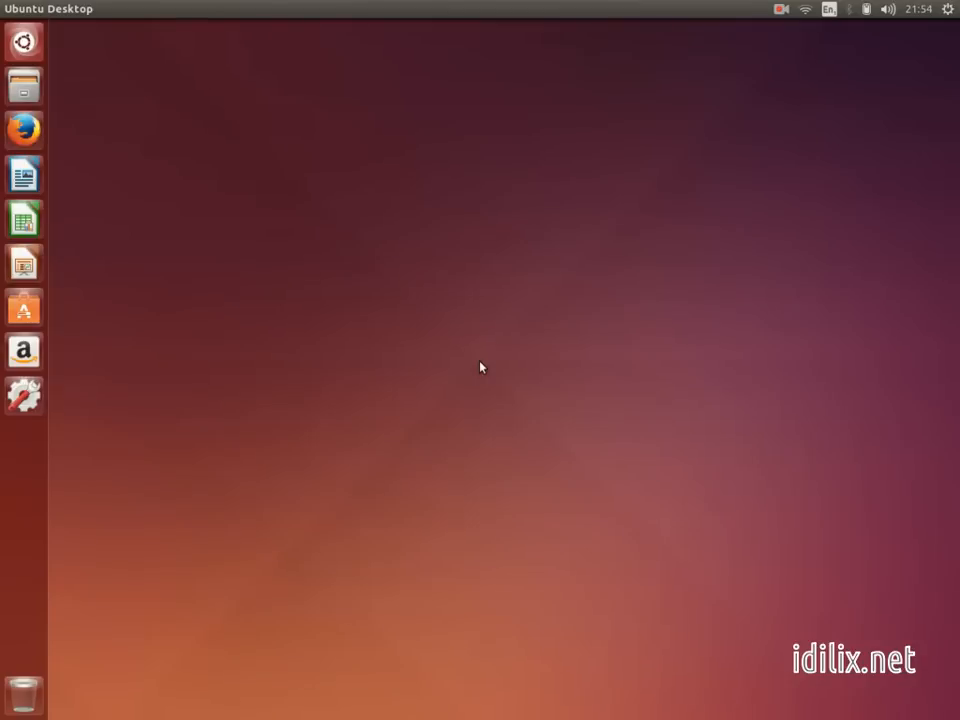
mouse_move(476, 368)
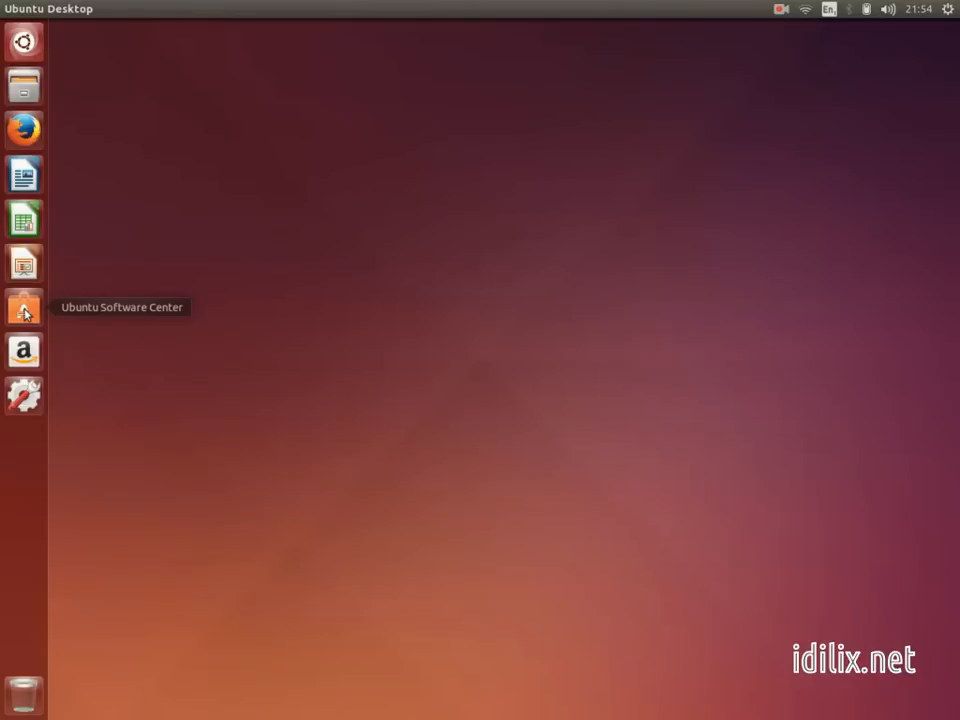
- Launch Ubuntu Software Center from the launcher to show its home page
click(22, 310)
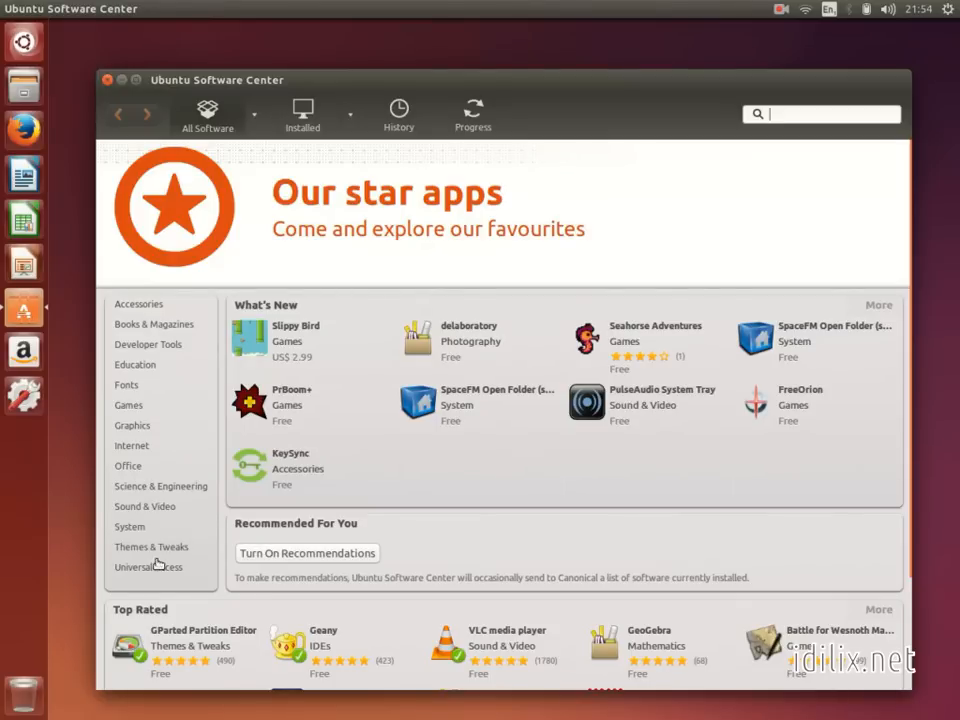
mouse_move(244, 488)
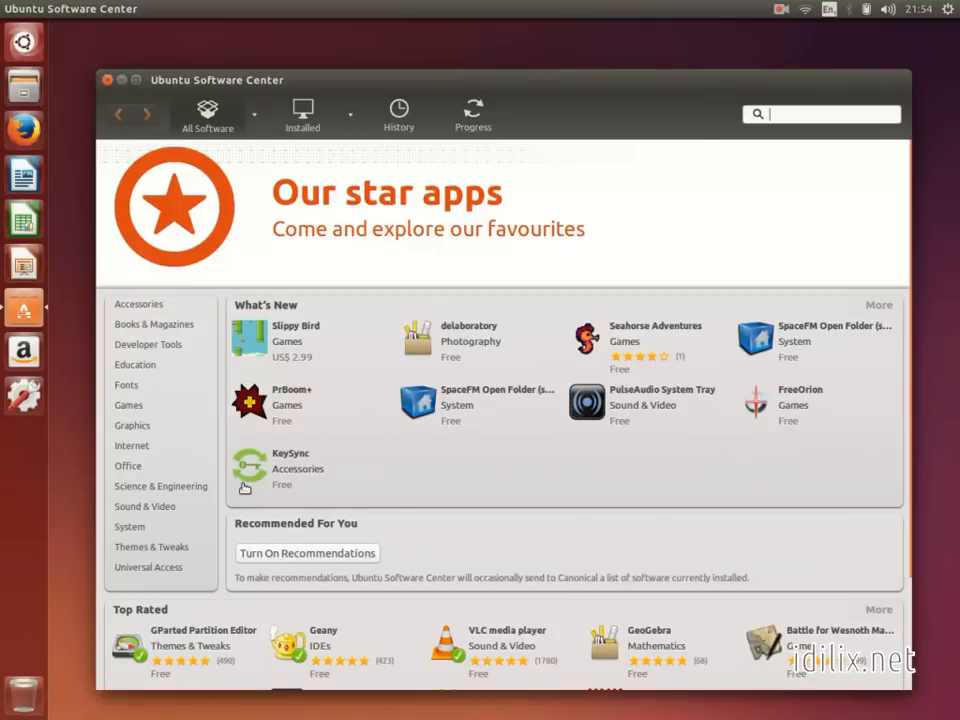
mouse_move(788, 114)
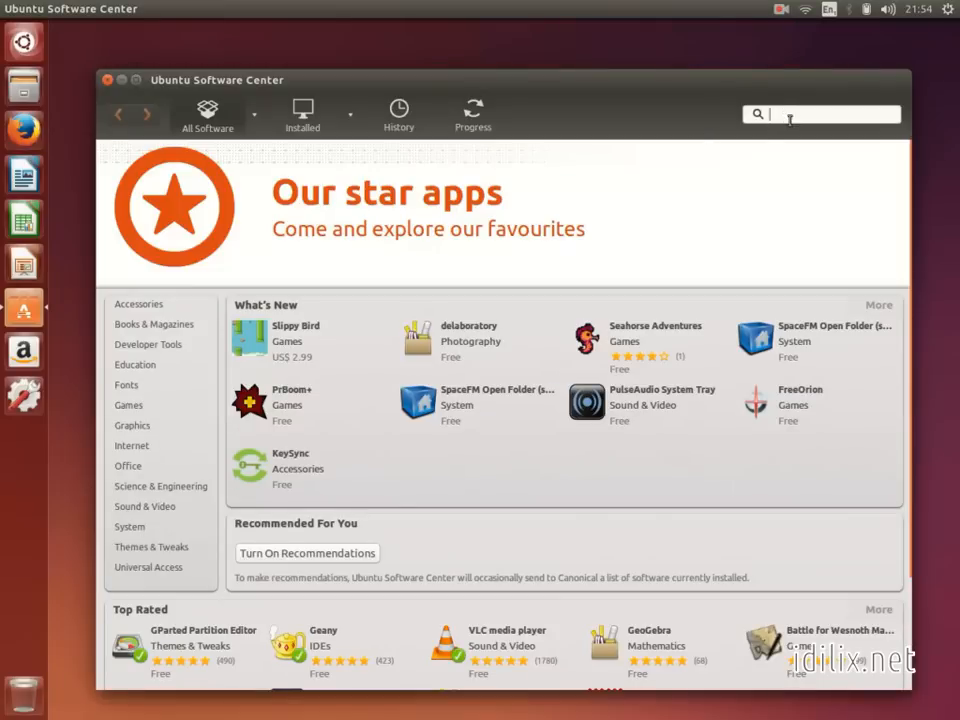
- Search for 'album' and start installing F-Spot Photo Manager, authenticating with the admin password
text(album)
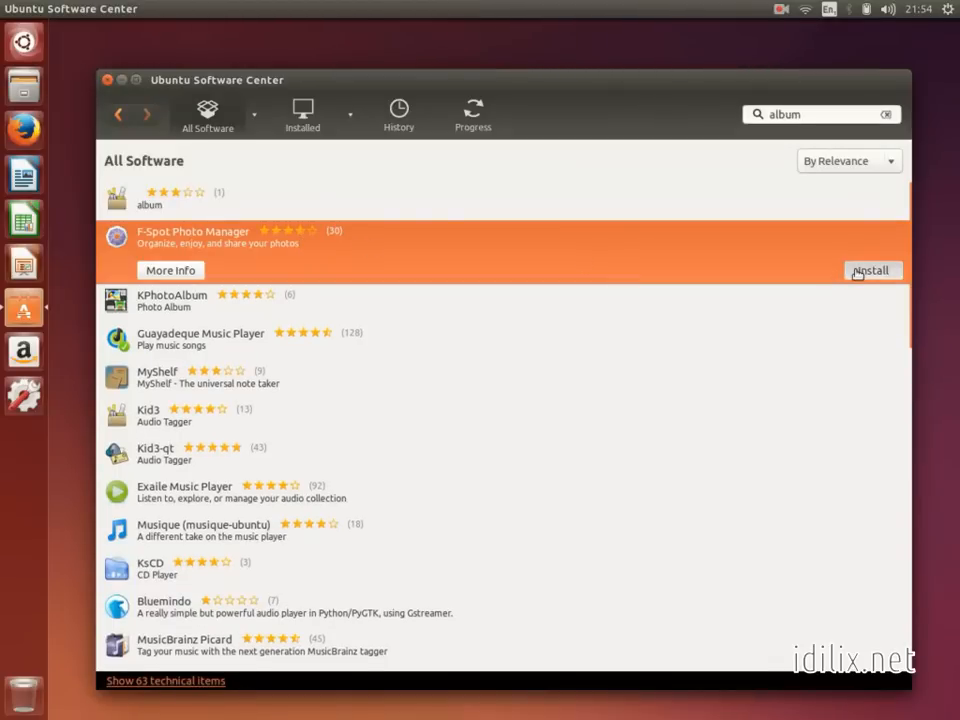
click(872, 270)
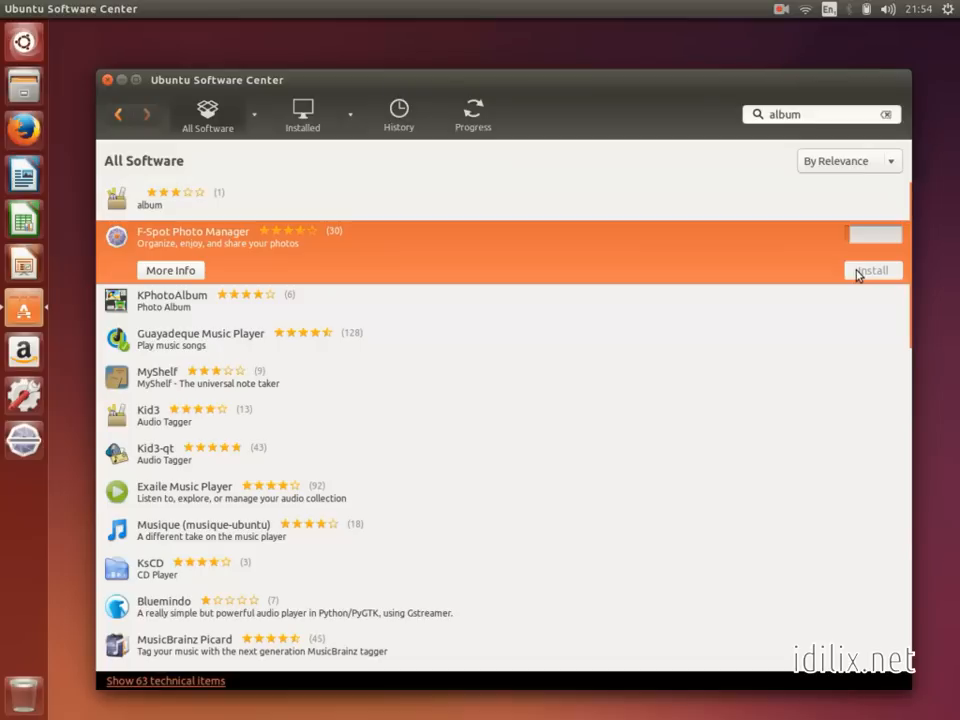
click(872, 270)
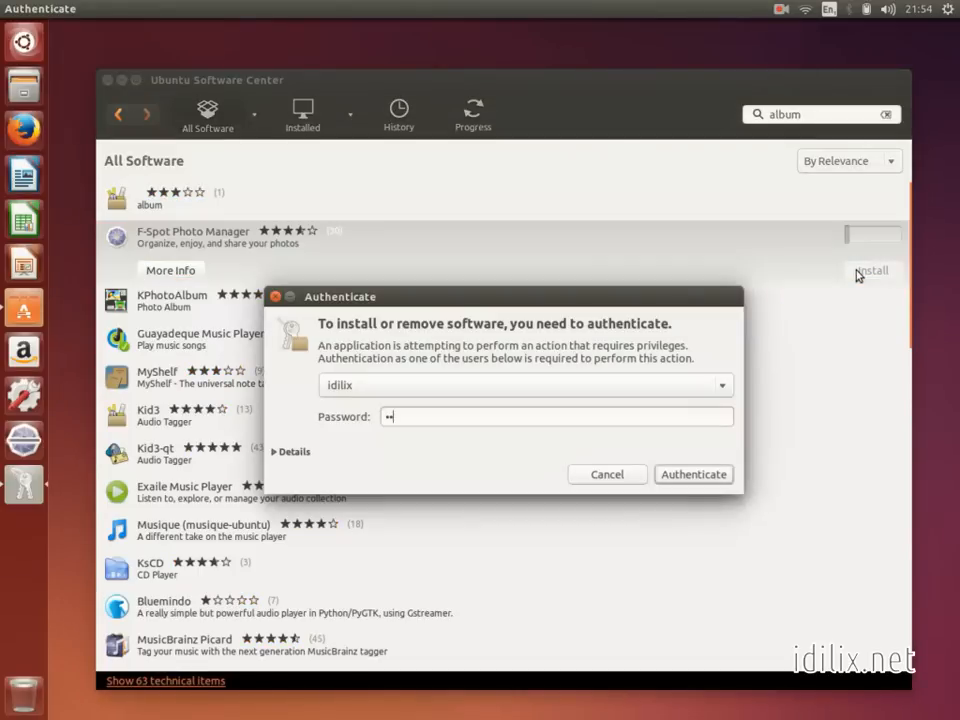
click(692, 474)
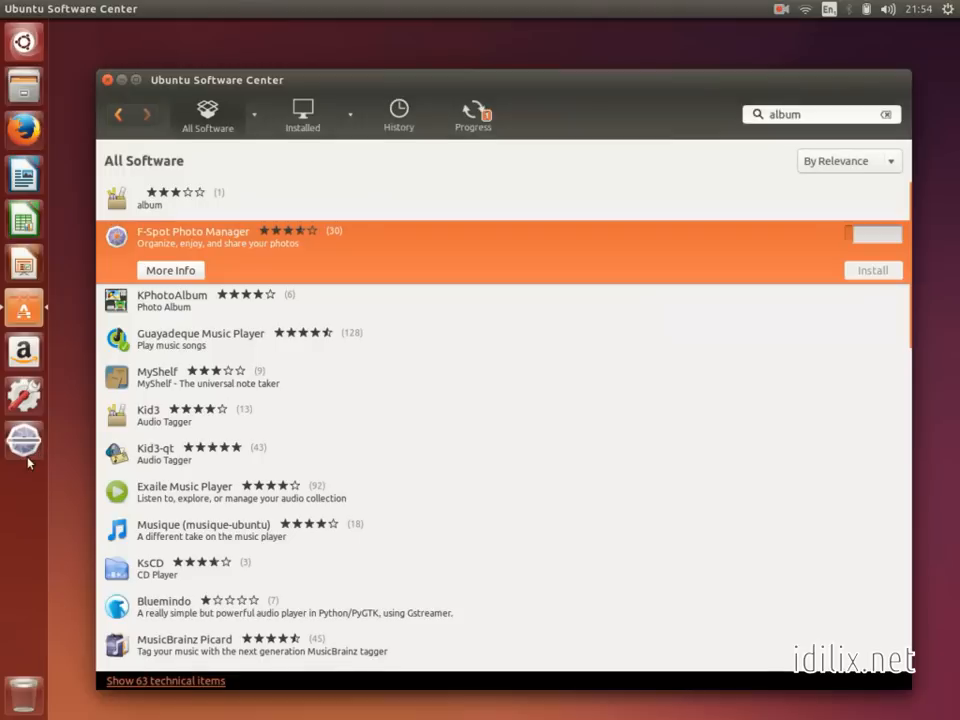
mouse_move(24, 438)
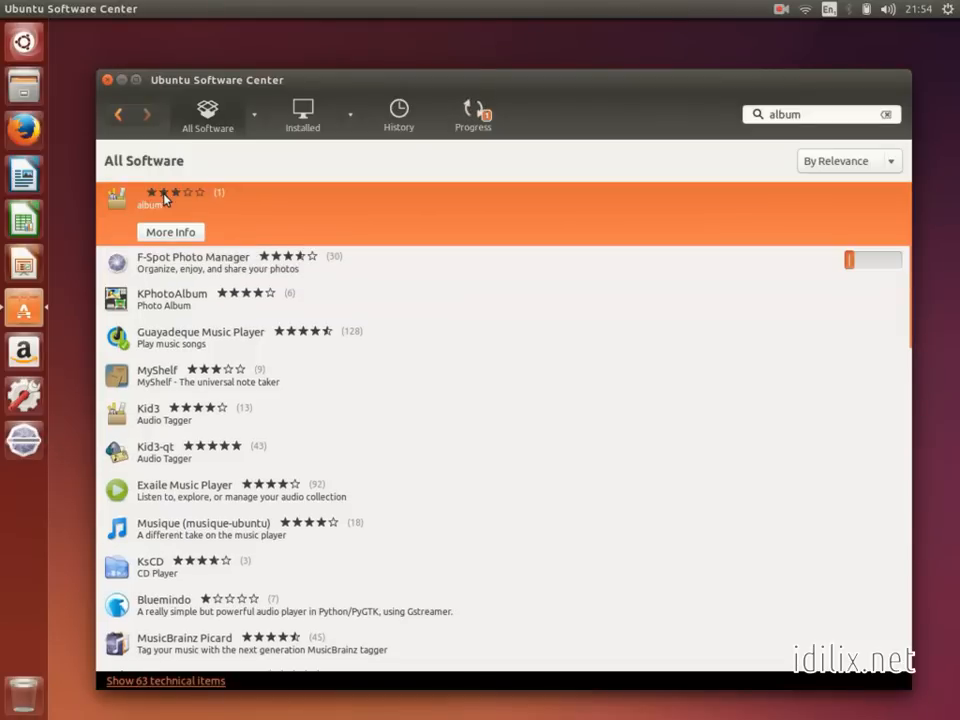
mouse_move(872, 232)
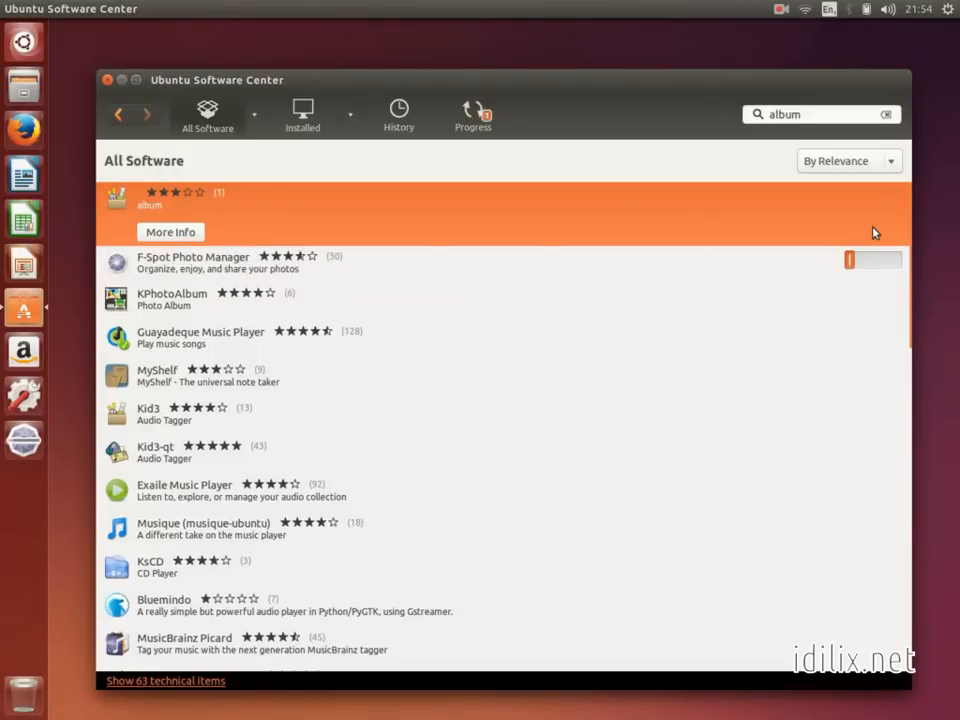
mouse_move(824, 232)
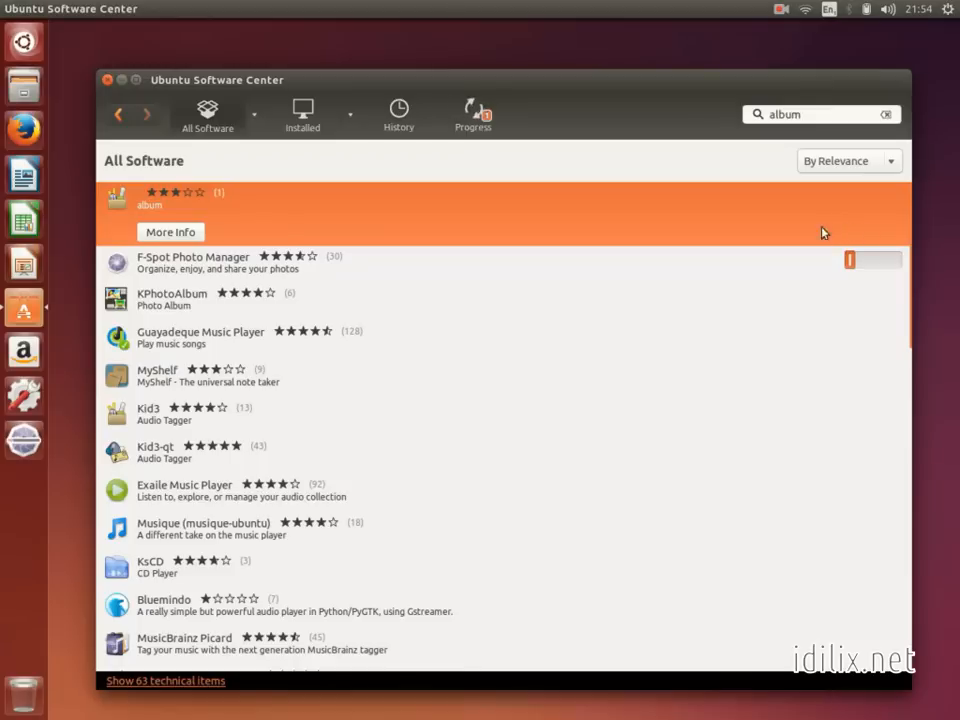
mouse_move(350, 198)
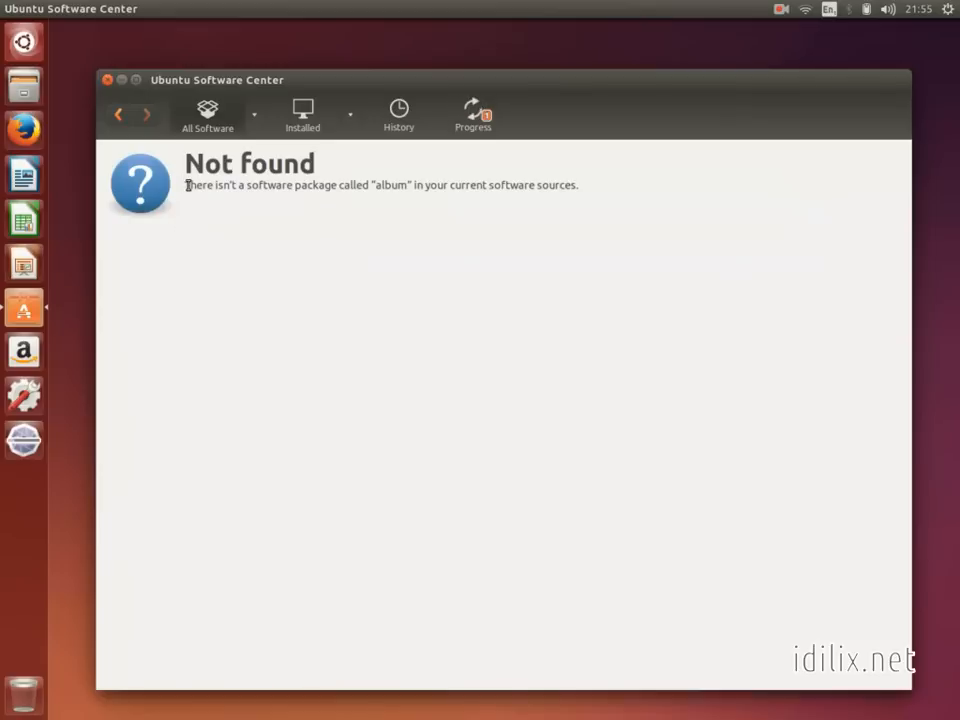
drag(186, 184, 536, 184)
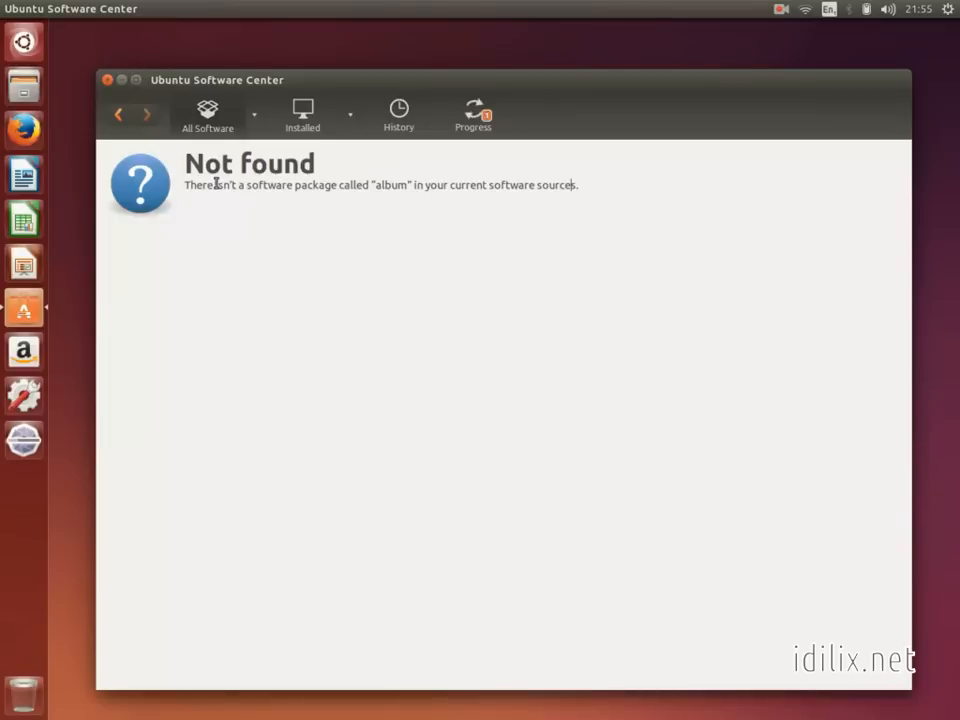
mouse_move(194, 136)
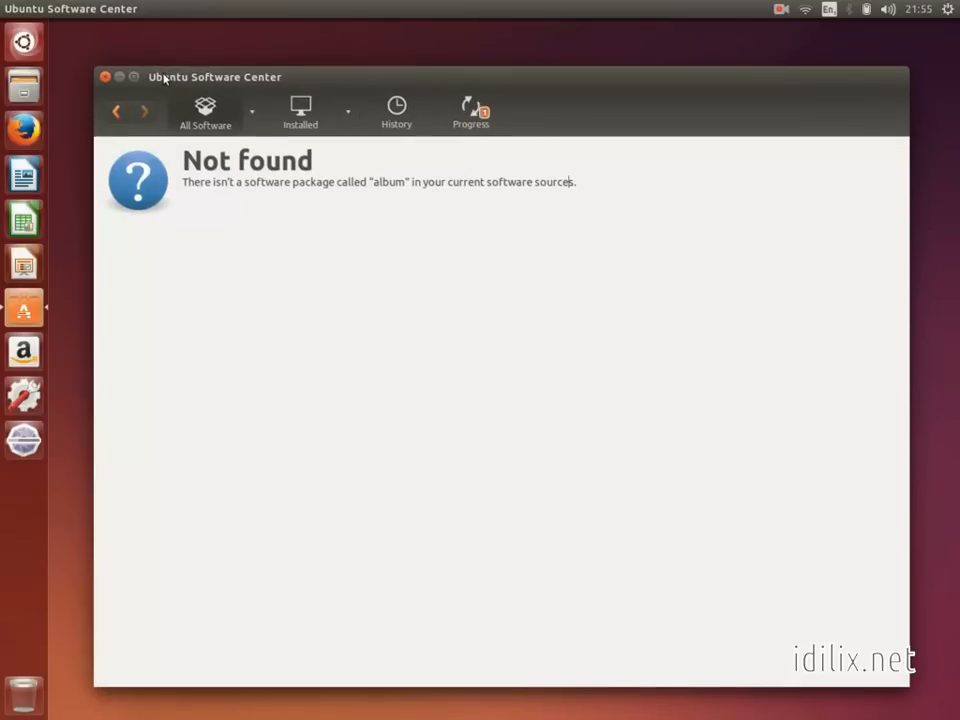
- Authenticate into Software Sources, enable main, universe, restricted, multiverse and source code, then close it
click(92, 8)
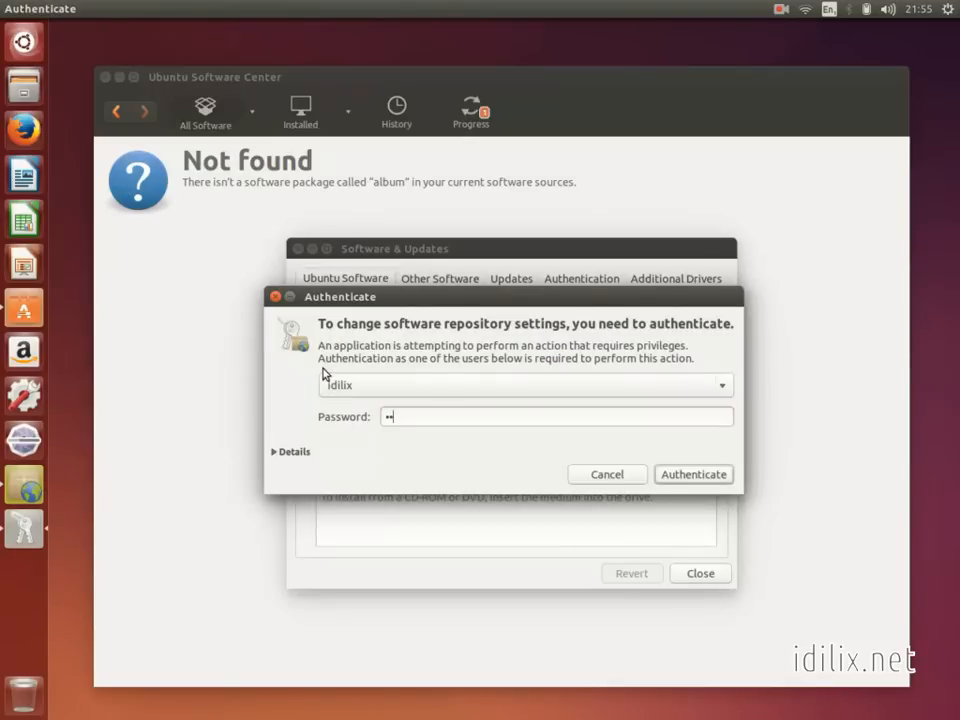
click(692, 474)
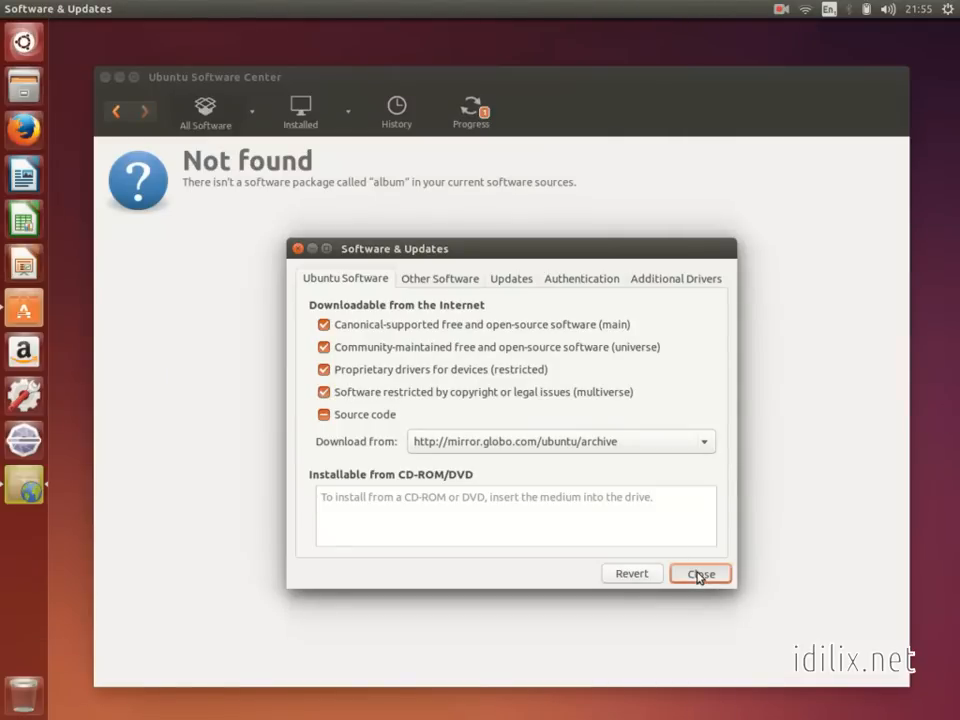
click(700, 572)
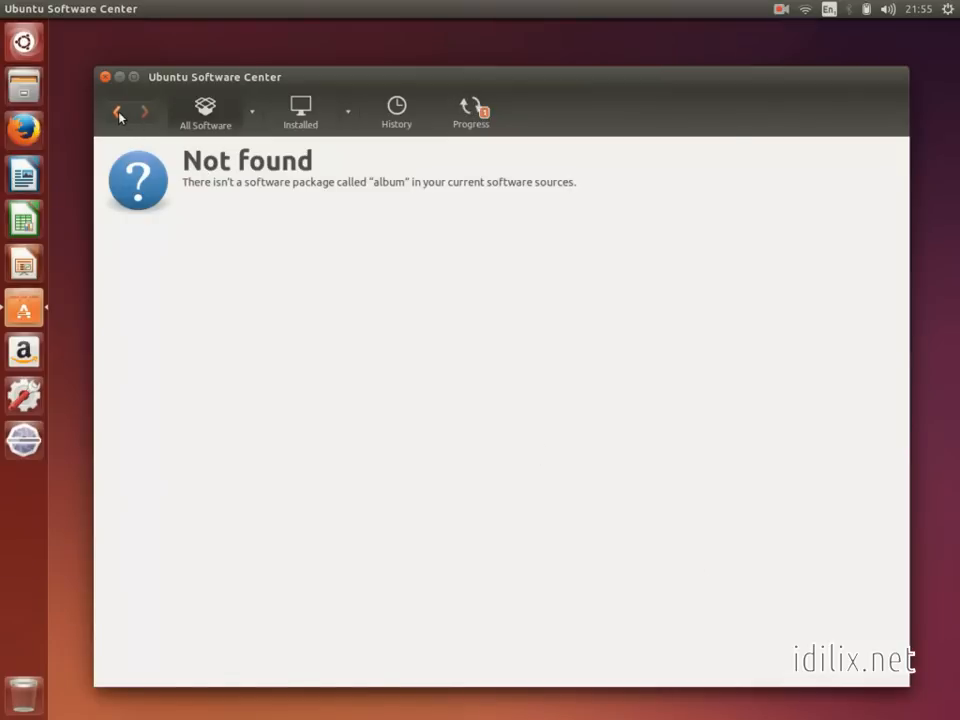
- Search for 'ubuntu restricted' and select the Ubuntu restricted extras result
click(120, 110)
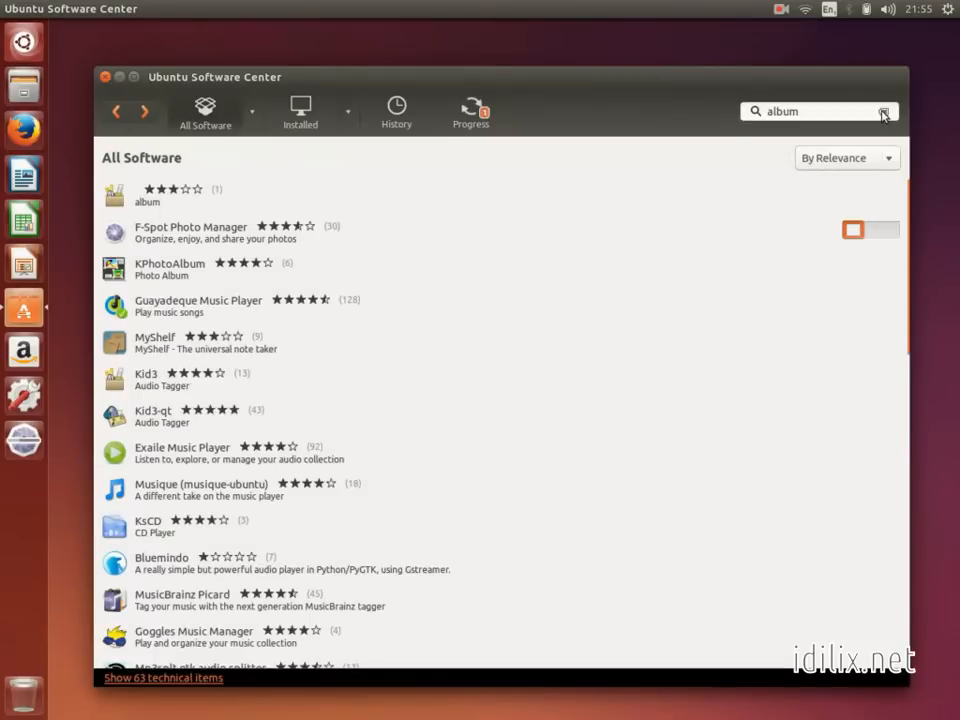
click(884, 112)
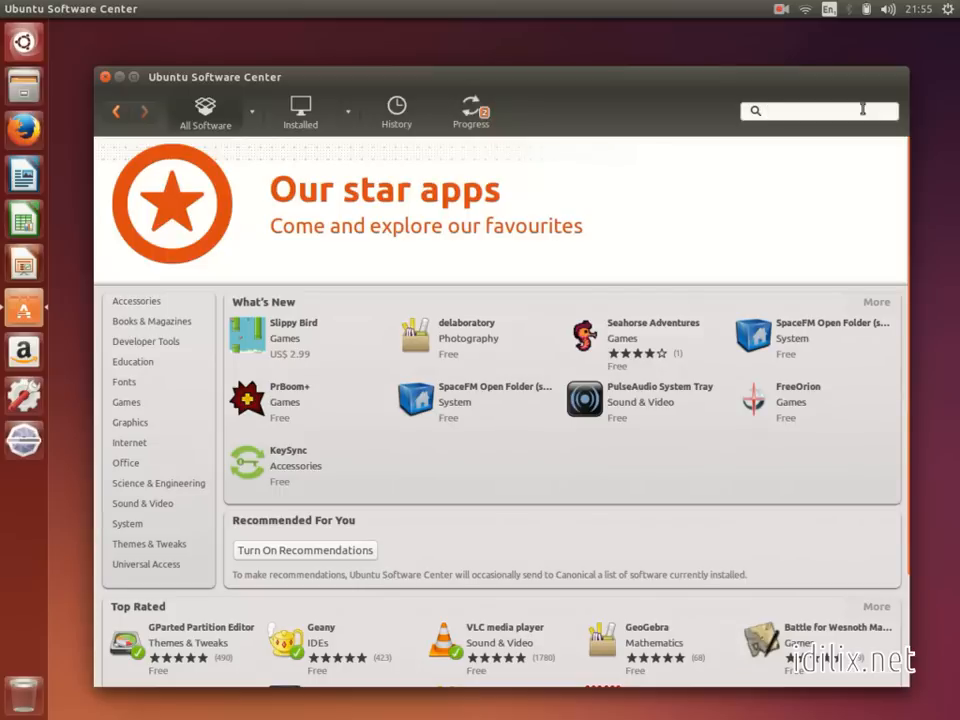
text(ubuntu restricted)
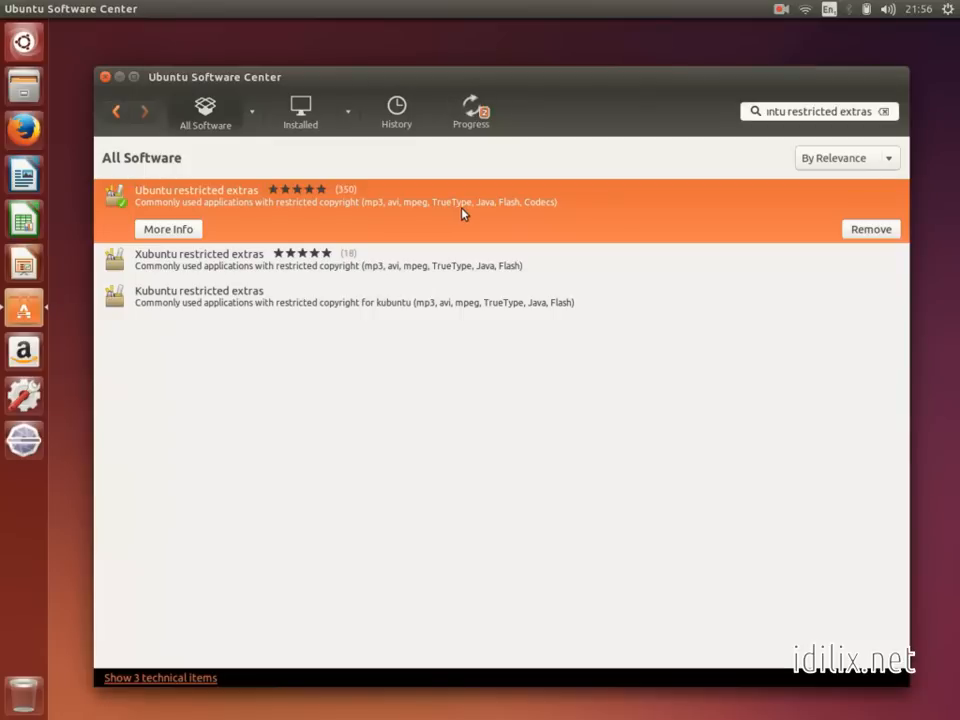
click(24, 486)
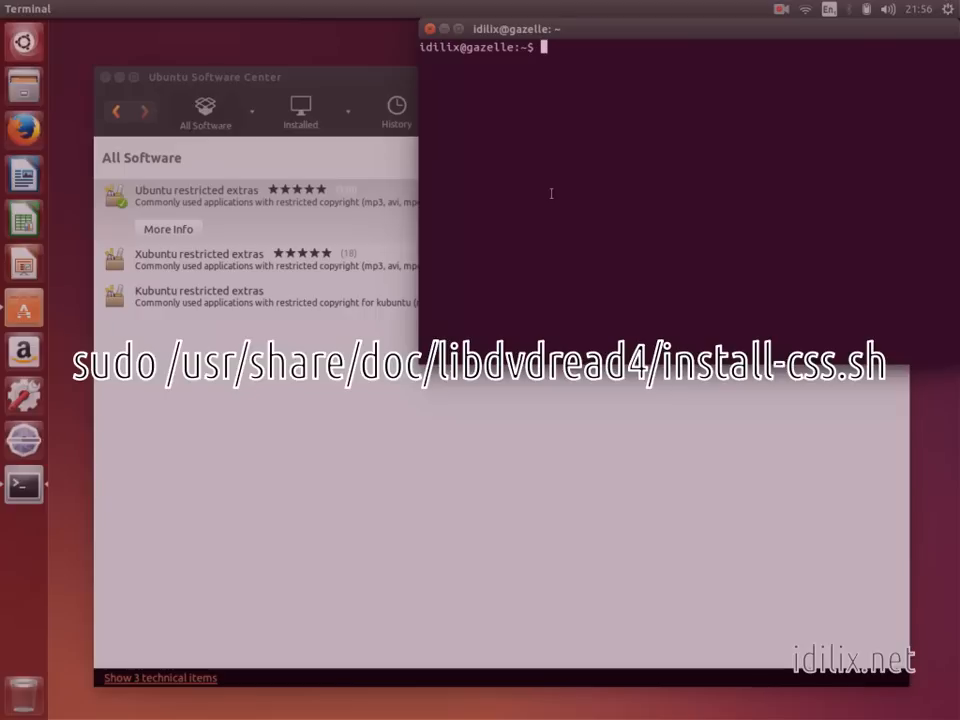
mouse_move(510, 134)
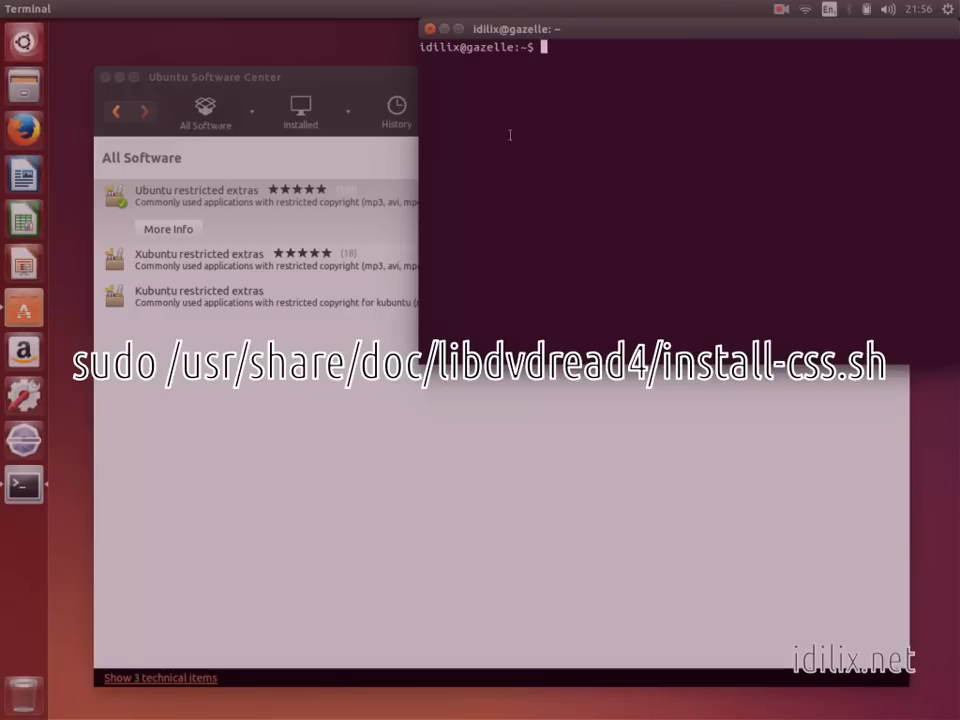